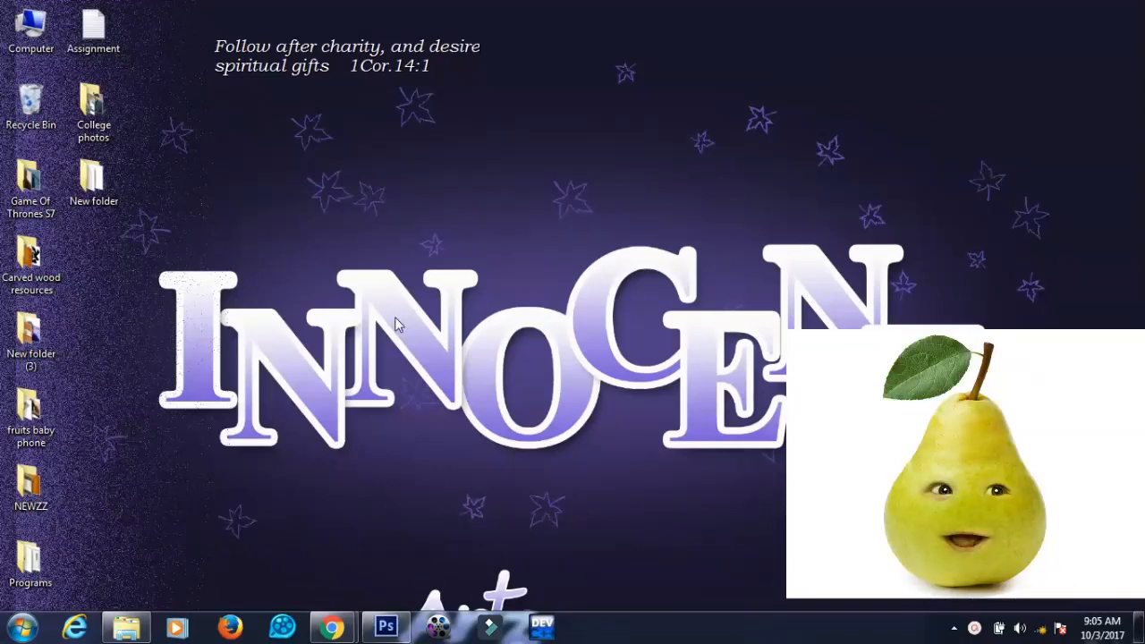
# - Open the plain yellow pear photo in Photoshop
pyautogui.click(386, 626)
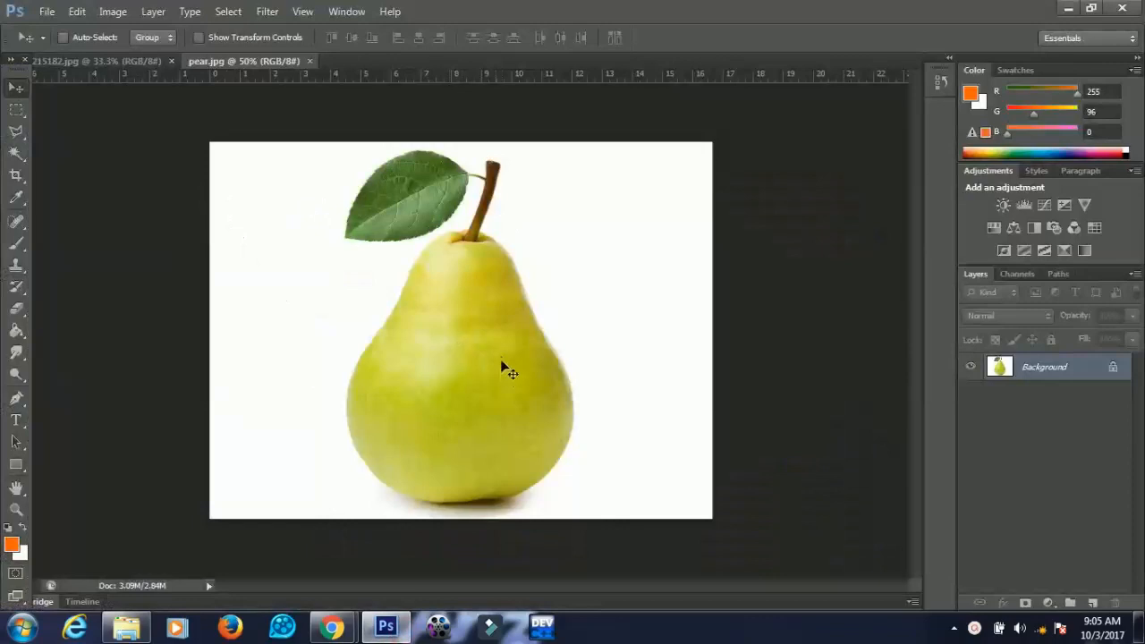
pyautogui.moveTo(254, 166)
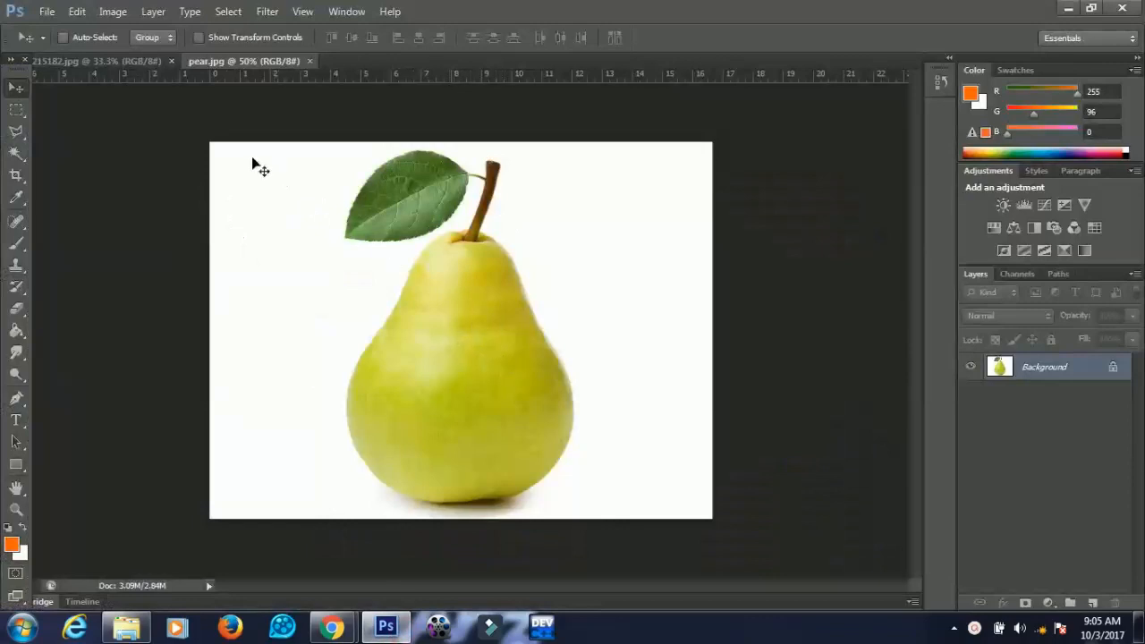
# - Switch to the baby photo document to prepare it for cropping
pyautogui.click(89, 61)
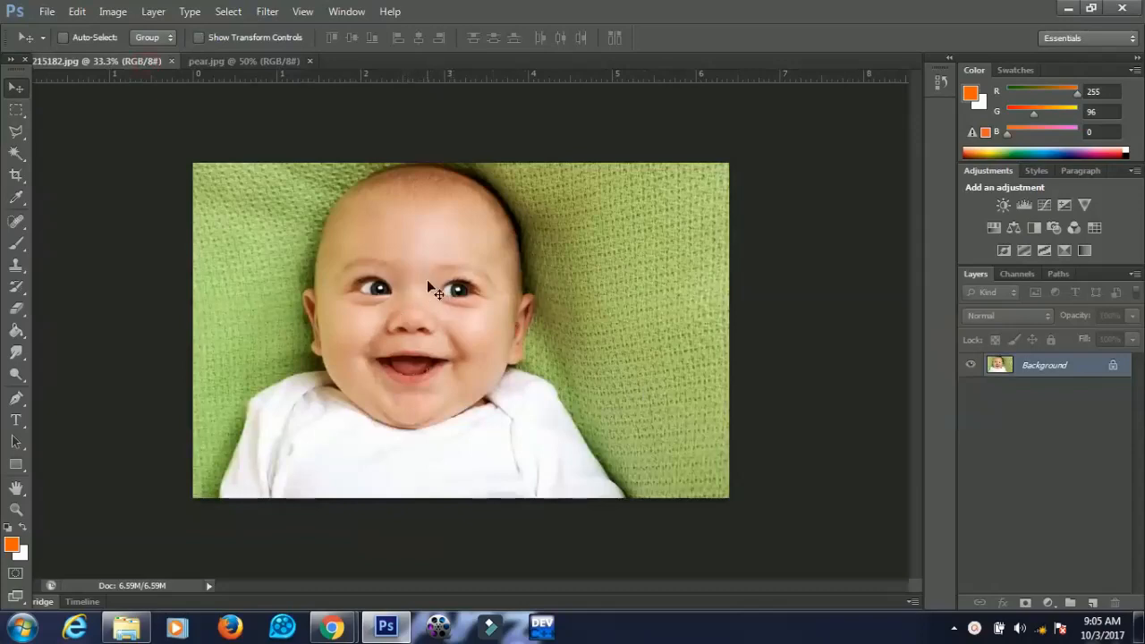
pyautogui.moveTo(522, 344)
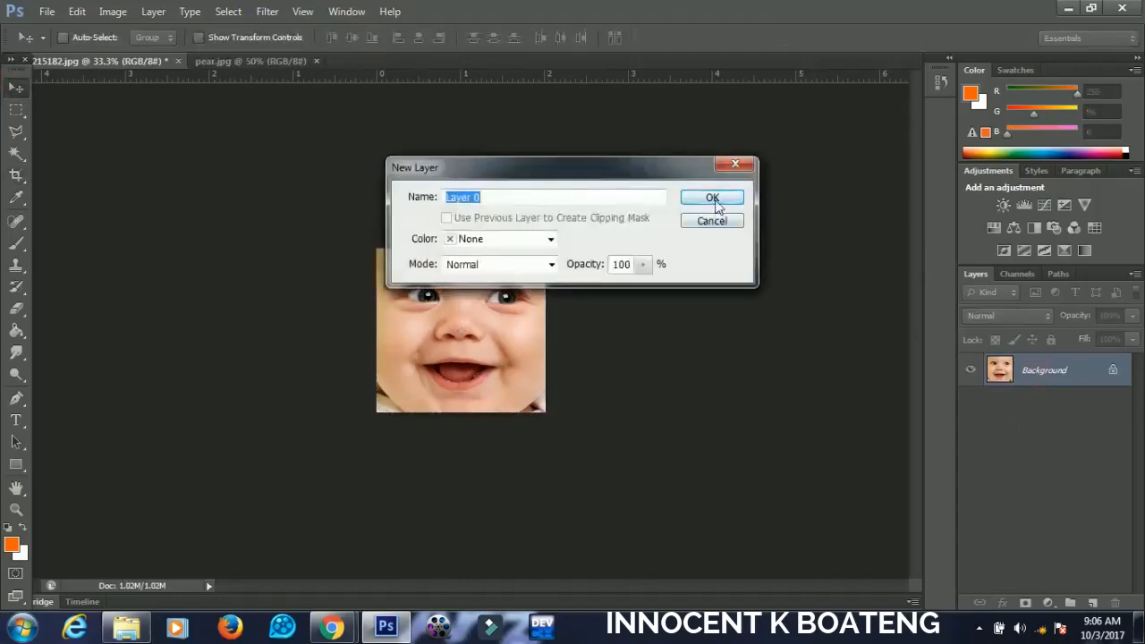
# - Convert the baby background into a layer over the pear and lower its opacity to 58%
pyautogui.click(712, 197)
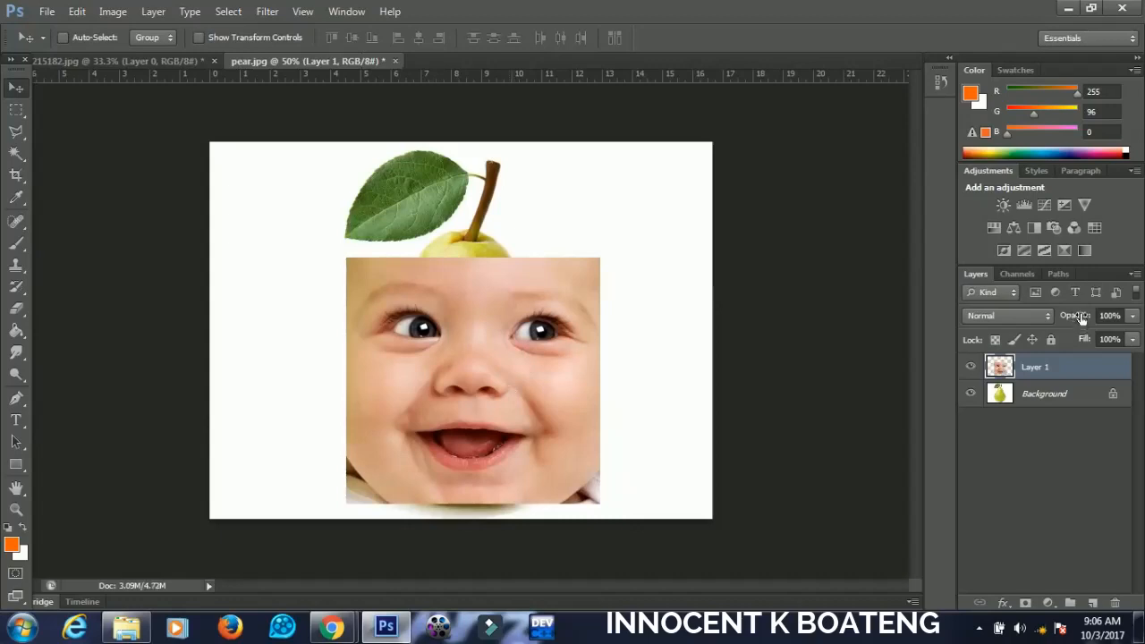
pyautogui.click(1110, 315)
pyautogui.write('58')
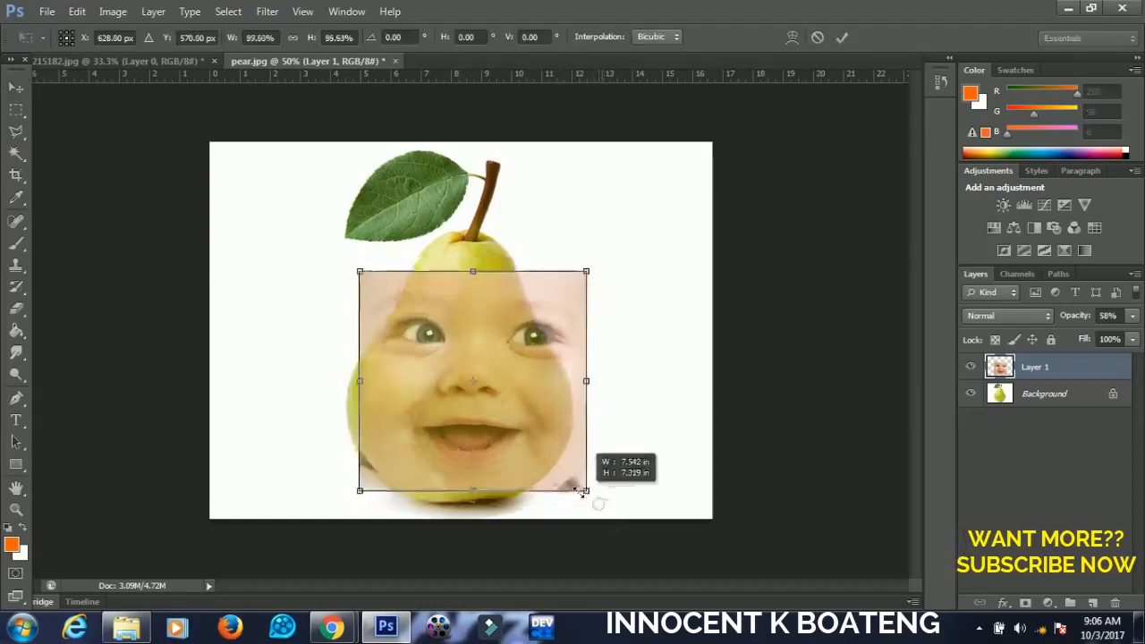
# - Scale the semi-transparent face down and settle it over the pear's round lower body
pyautogui.moveTo(587, 490); pyautogui.dragTo(558, 466)
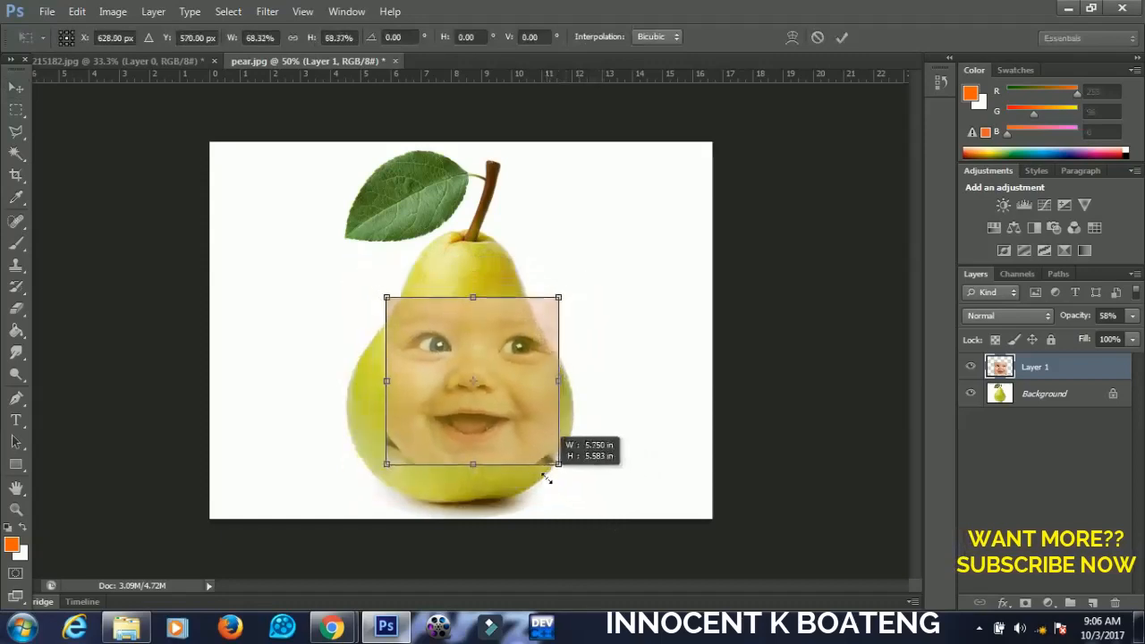
pyautogui.moveTo(558, 472); pyautogui.dragTo(551, 463)
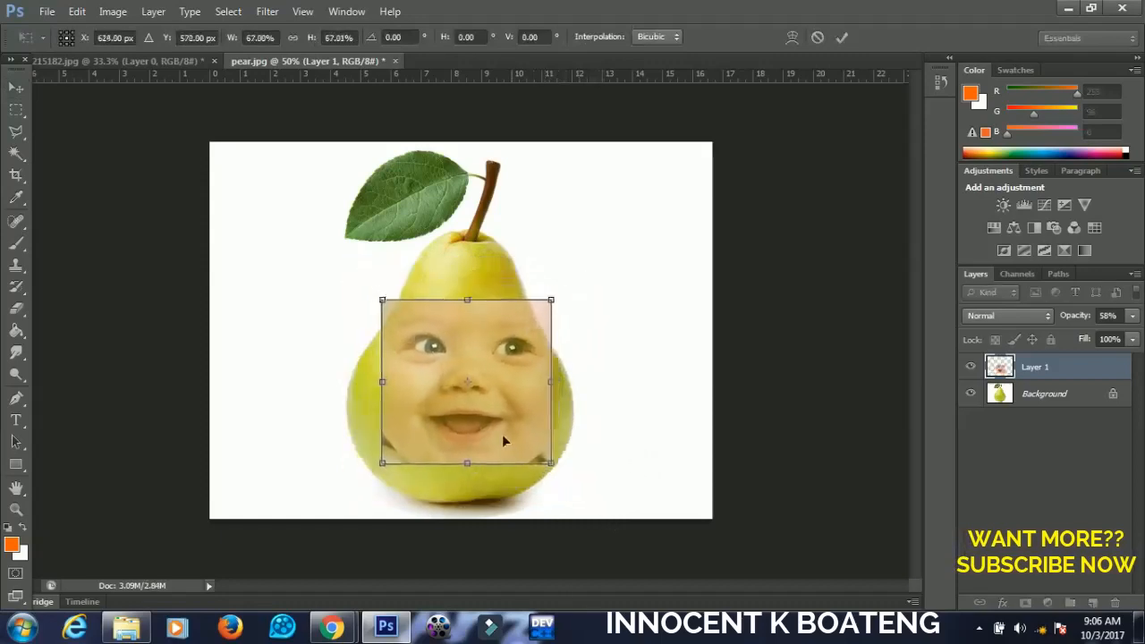
pyautogui.moveTo(465, 380); pyautogui.dragTo(463, 394)
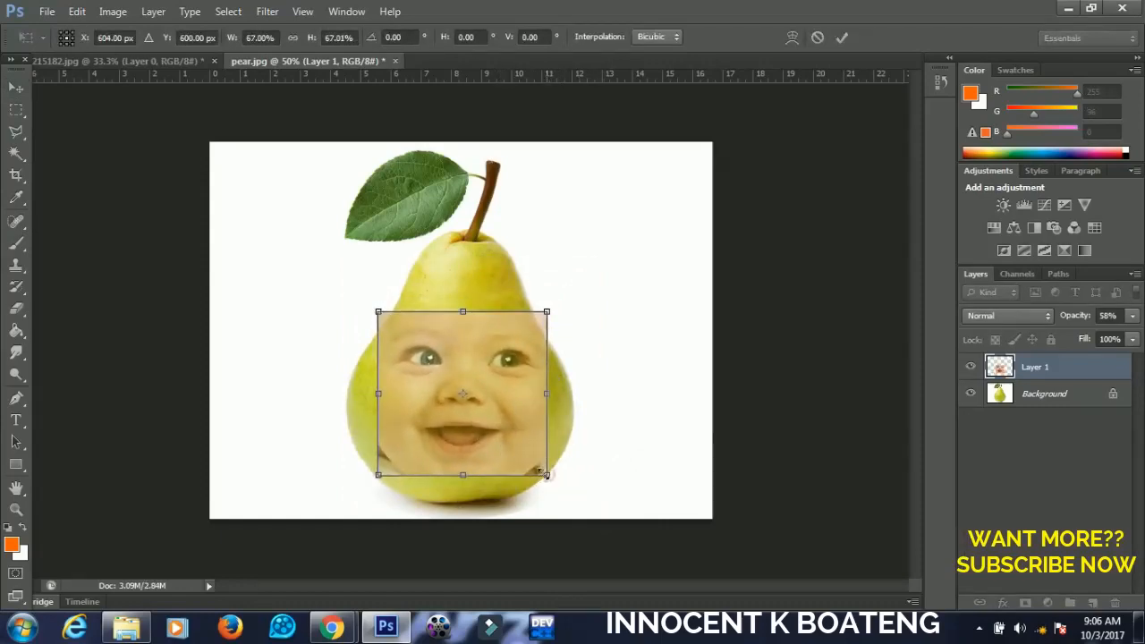
pyautogui.moveTo(546, 474); pyautogui.dragTo(535, 467)
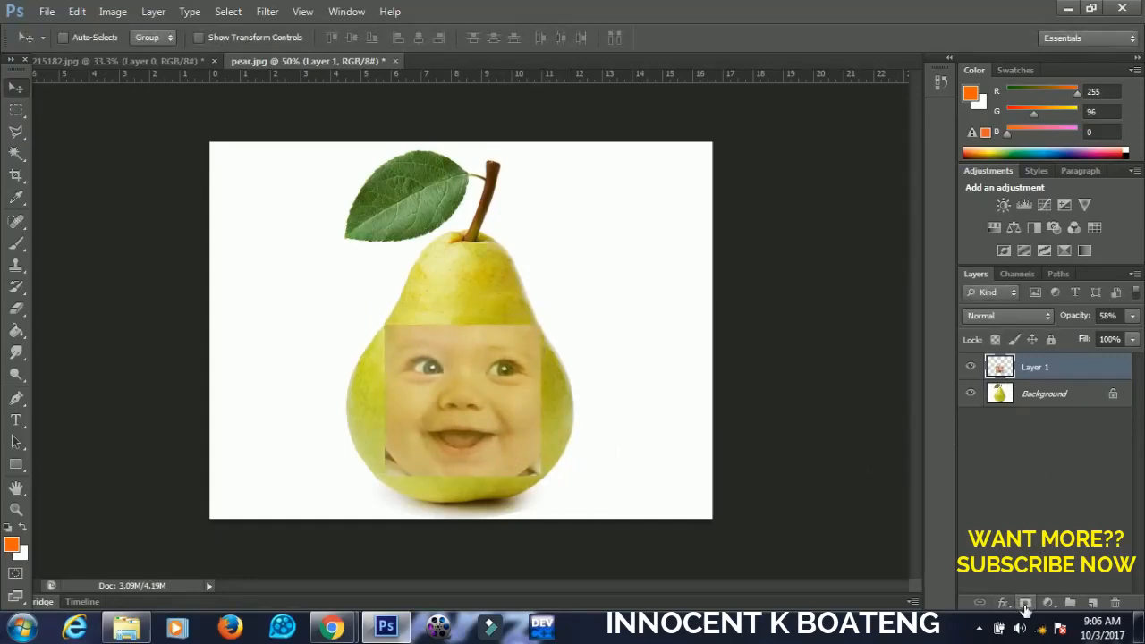
pyautogui.moveTo(1024, 601)
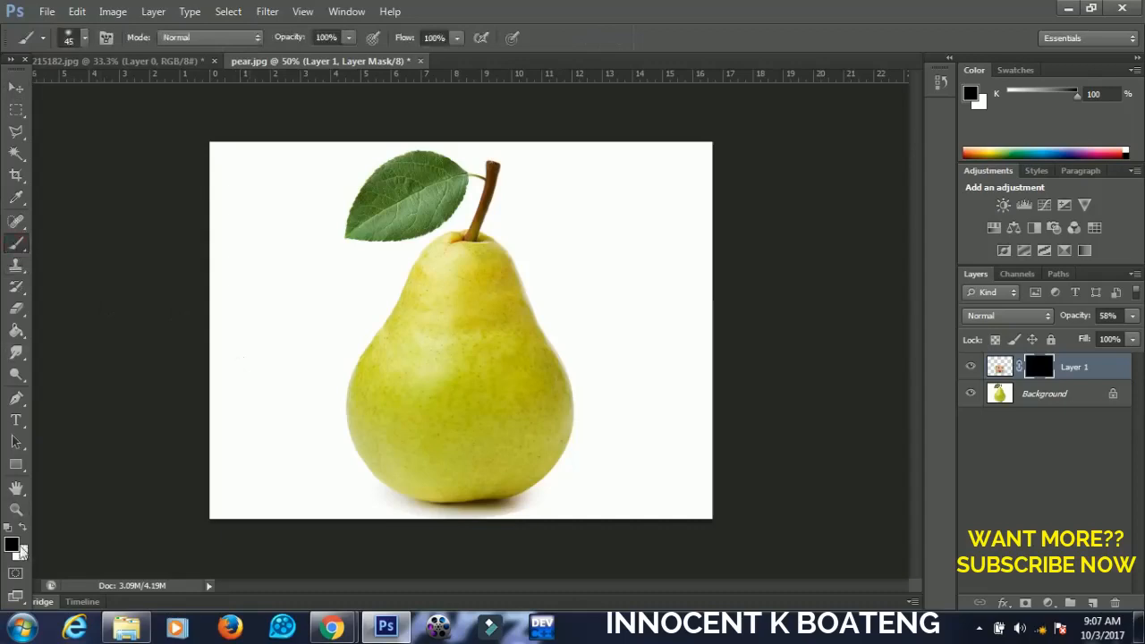
# - Set up a soft 150 px white brush for painting on the black layer mask
pyautogui.click(11, 541)
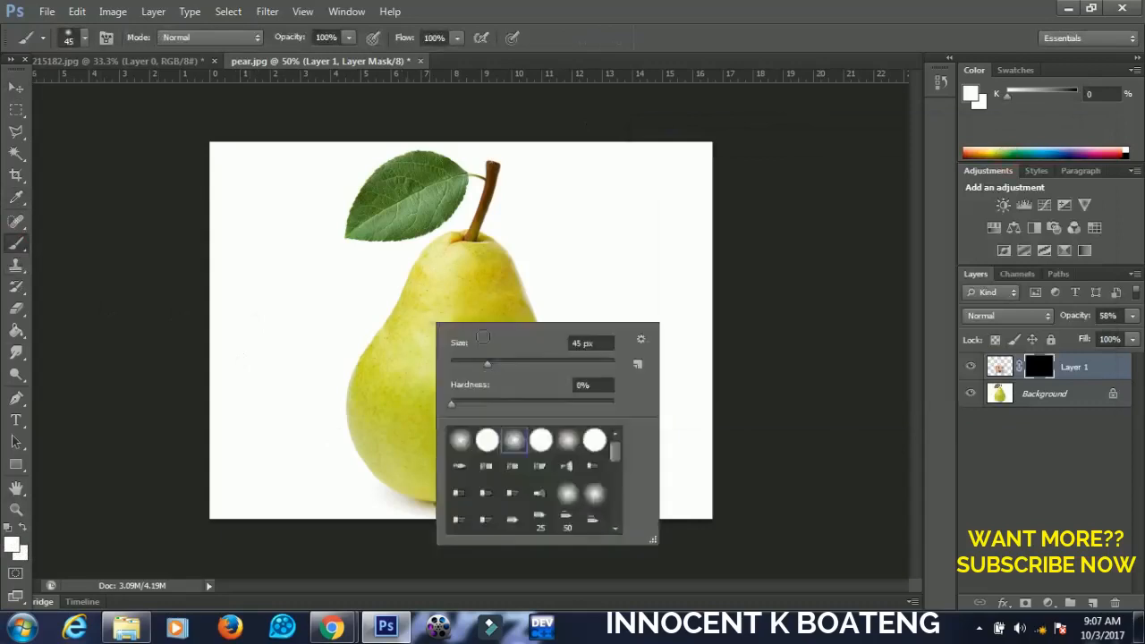
pyautogui.moveTo(492, 422)
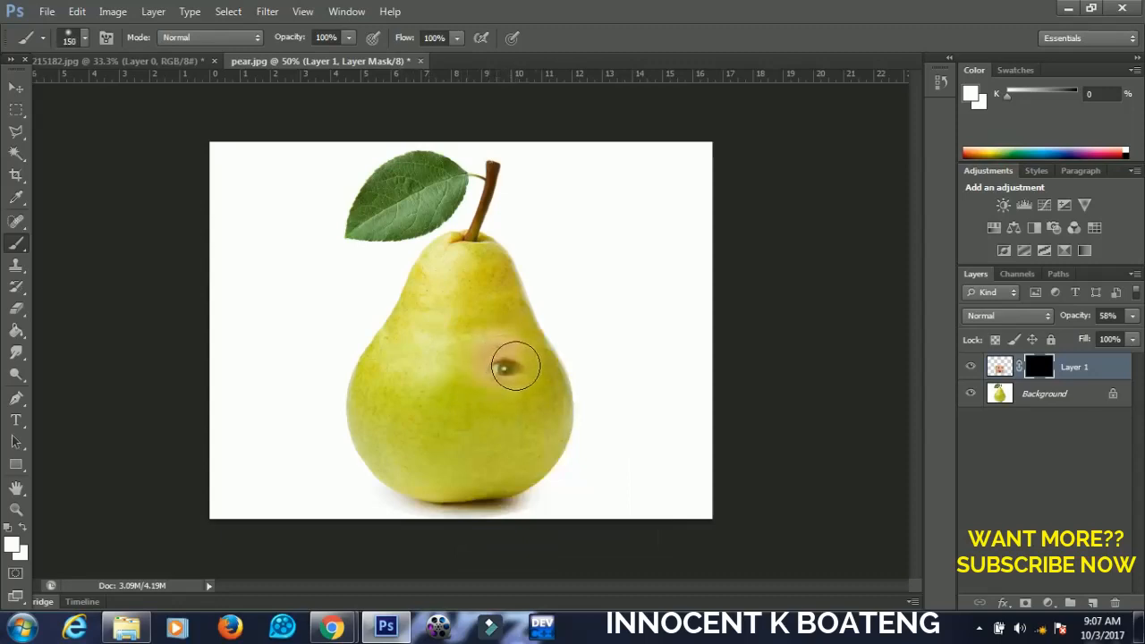
# - Paint the baby's eyes and smiling mouth back onto the pear and restore full layer opacity
pyautogui.moveTo(515, 367); pyautogui.dragTo(426, 371)
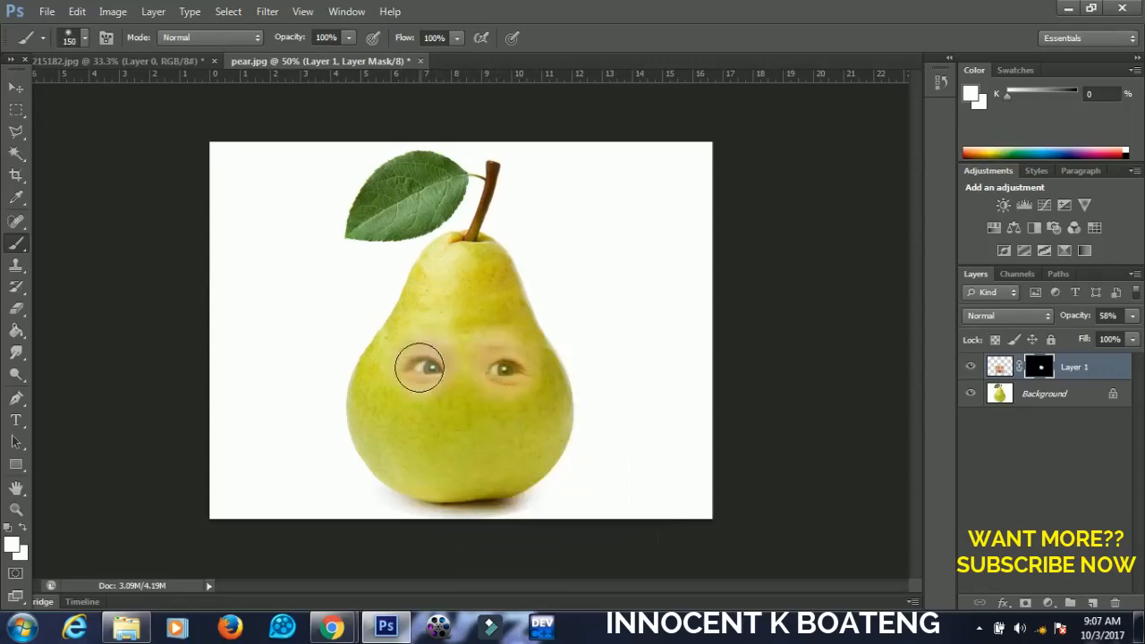
pyautogui.moveTo(420, 367); pyautogui.dragTo(461, 438)
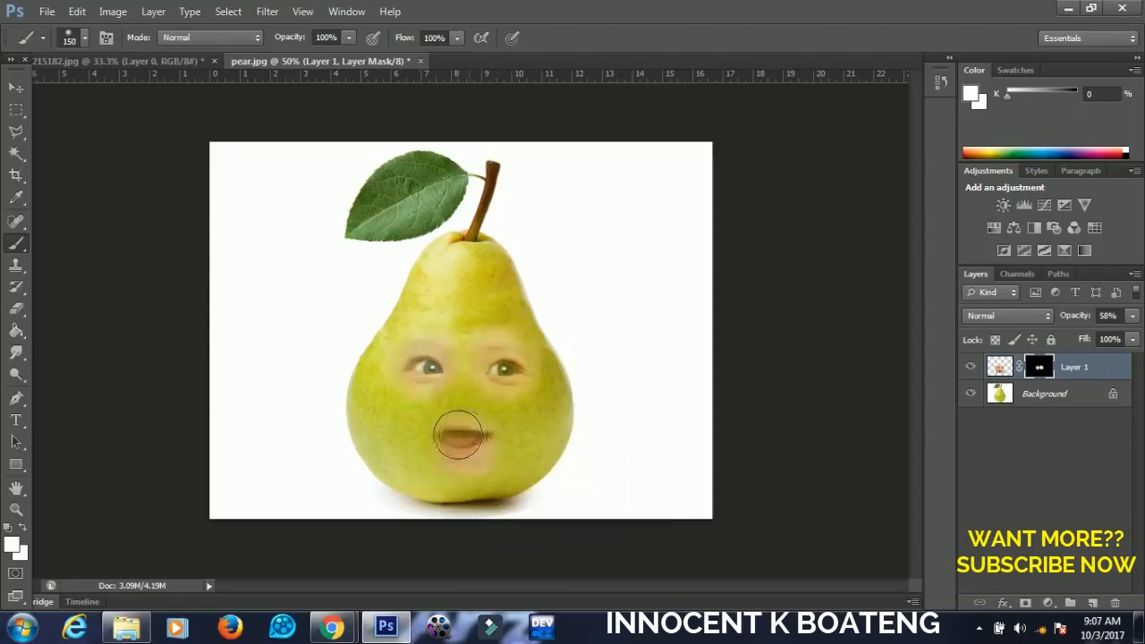
pyautogui.moveTo(458, 439); pyautogui.dragTo(430, 428)
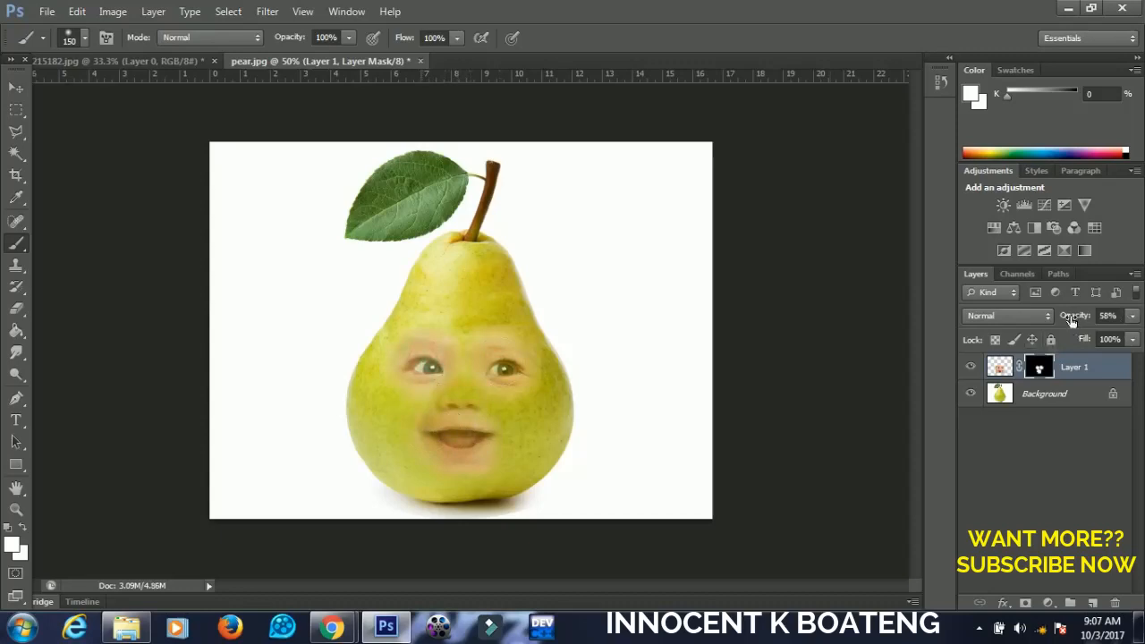
pyautogui.click(1108, 315)
pyautogui.write('100')
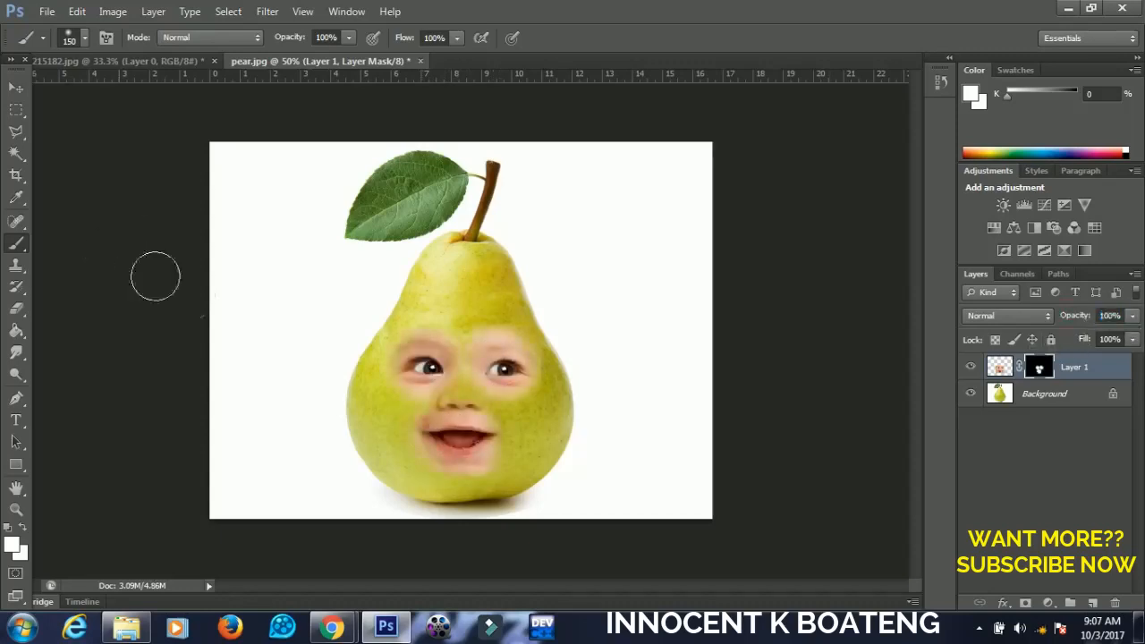
pyautogui.moveTo(215, 451)
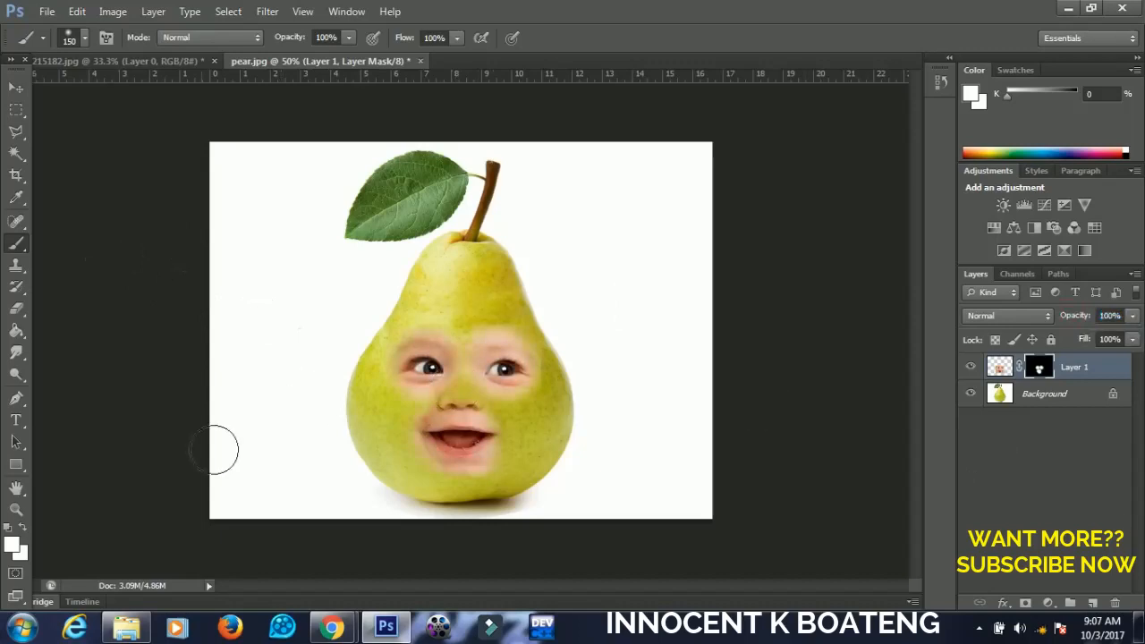
pyautogui.click(11, 540)
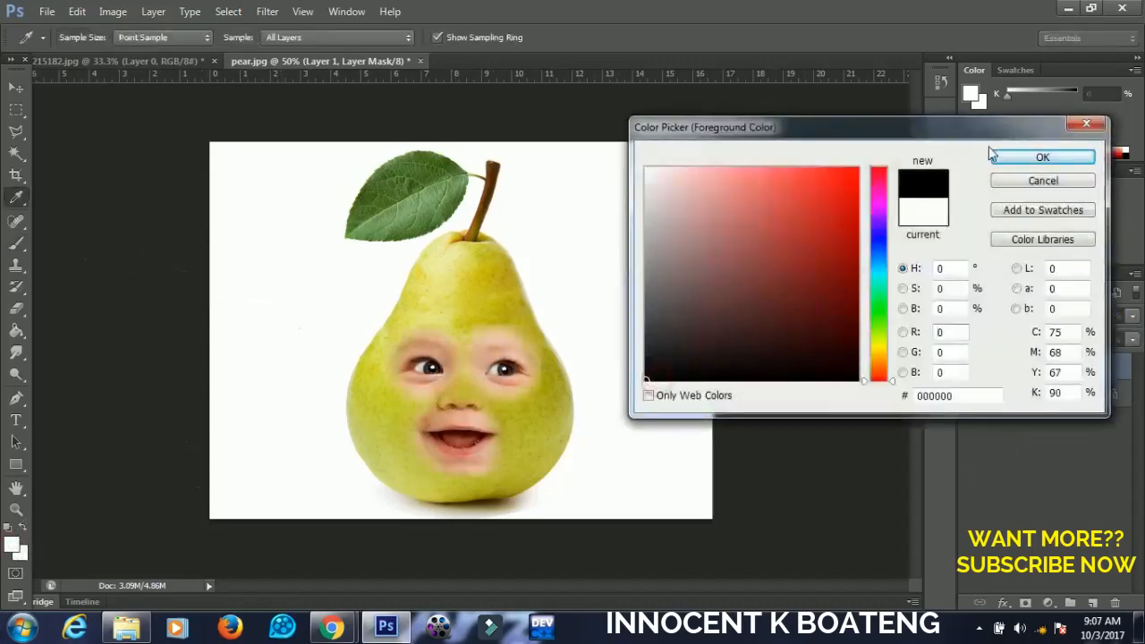
# - With black set, mask away the leftover baby skin between and around both eyes
pyautogui.click(1041, 158)
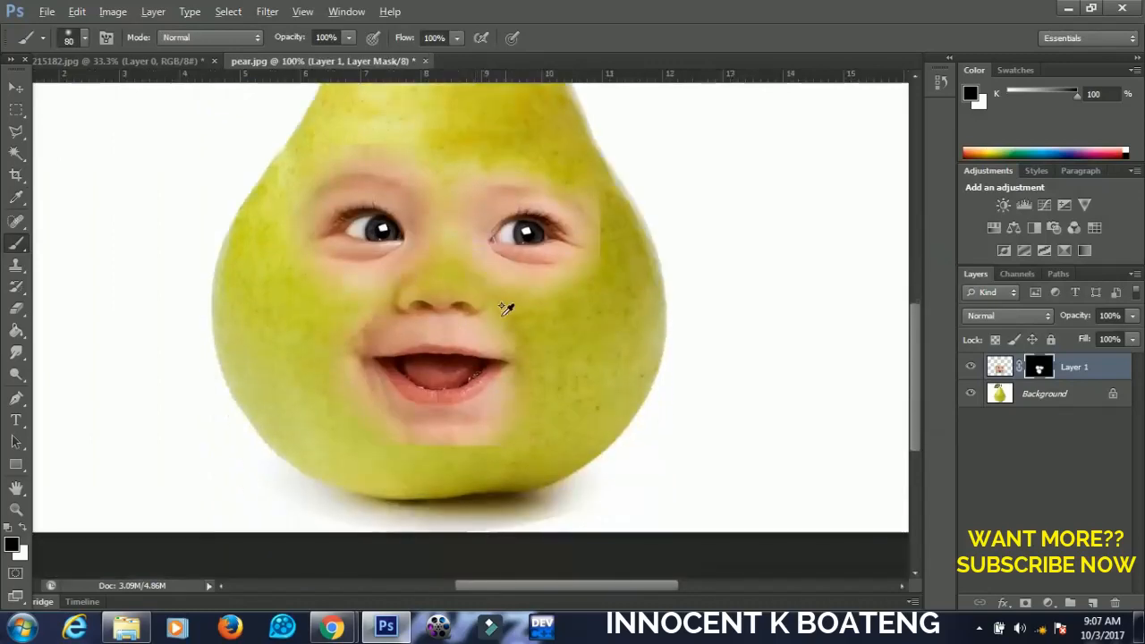
pyautogui.moveTo(504, 308); pyautogui.dragTo(533, 175)
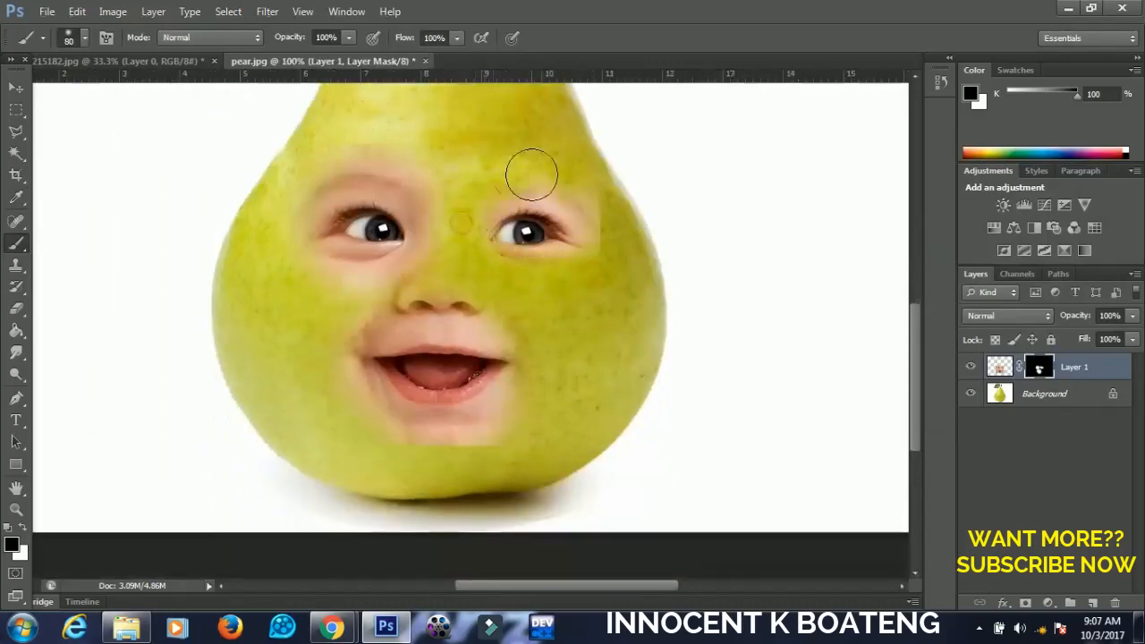
pyautogui.moveTo(533, 175); pyautogui.dragTo(566, 186)
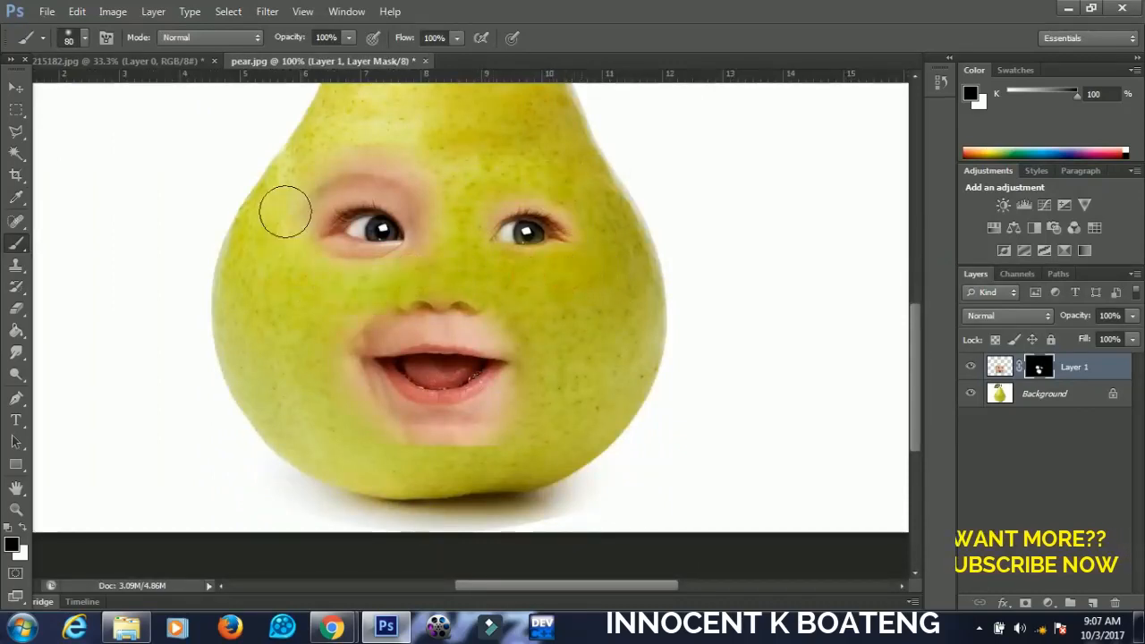
pyautogui.moveTo(287, 214); pyautogui.dragTo(349, 179)
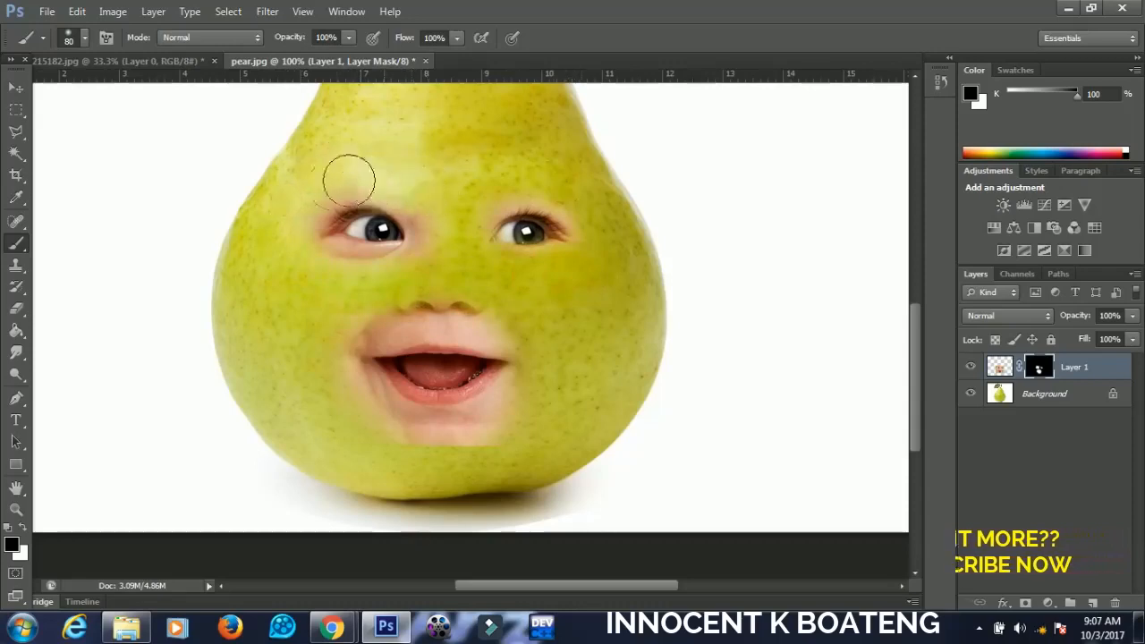
pyautogui.moveTo(349, 179); pyautogui.dragTo(429, 259)
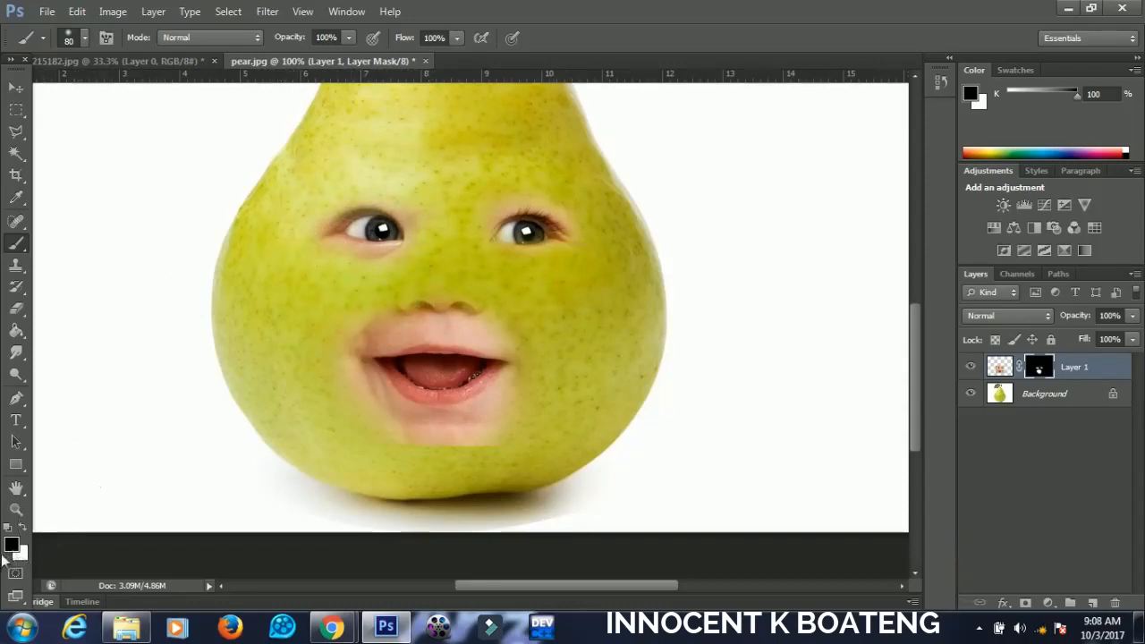
pyautogui.moveTo(457, 255)
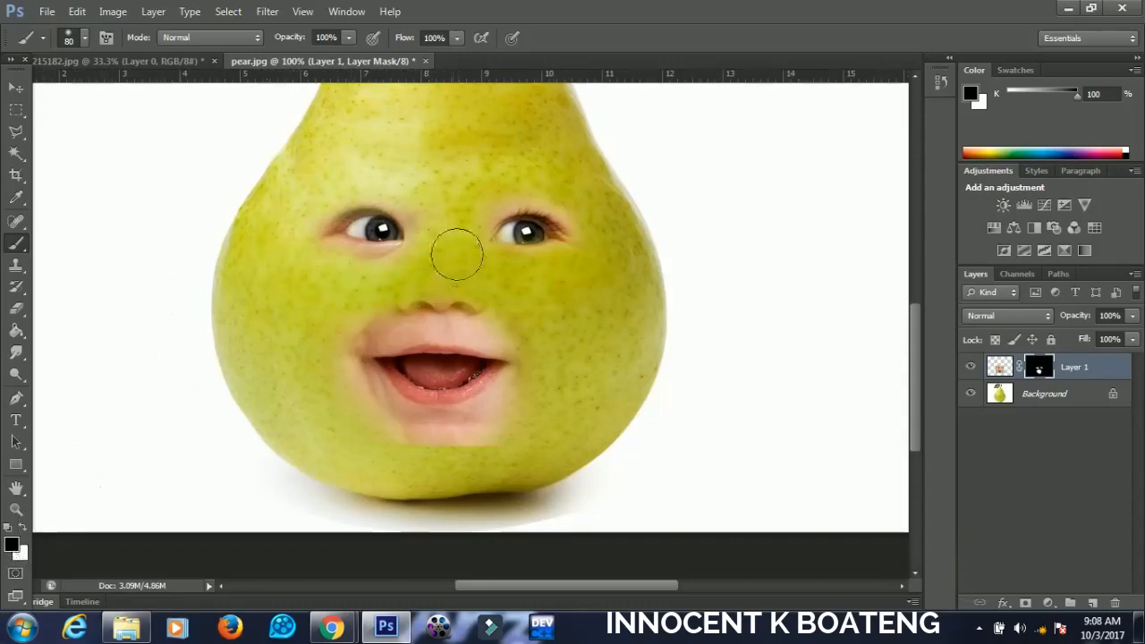
# - Mask away the remaining skin beside and below the smiling mouth
pyautogui.scroll(-3)
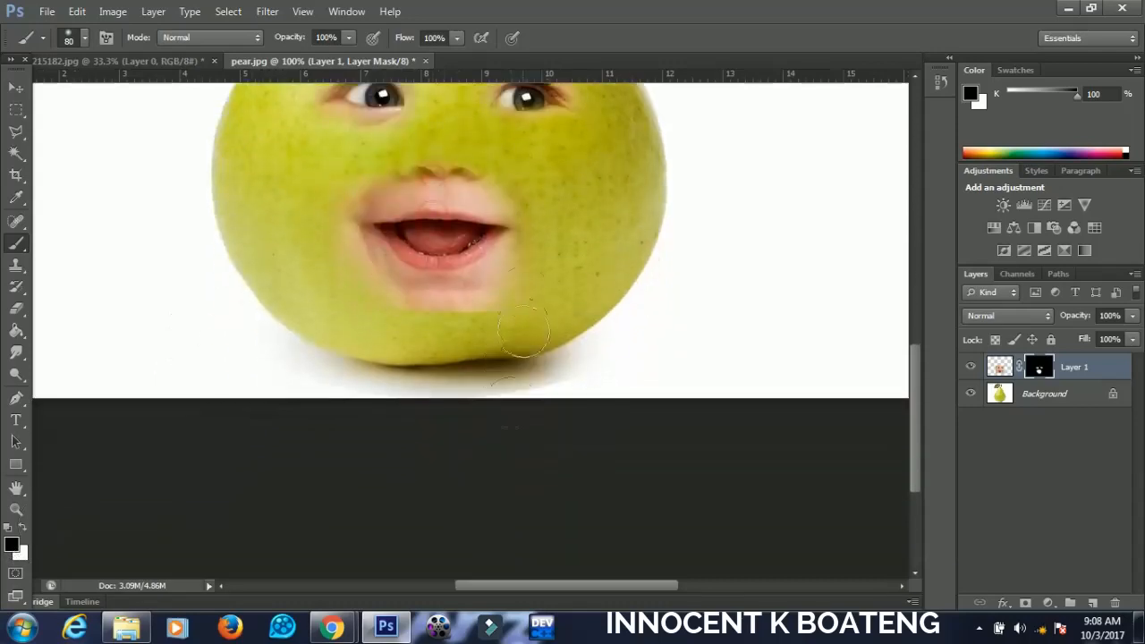
pyautogui.moveTo(523, 331); pyautogui.dragTo(349, 264)
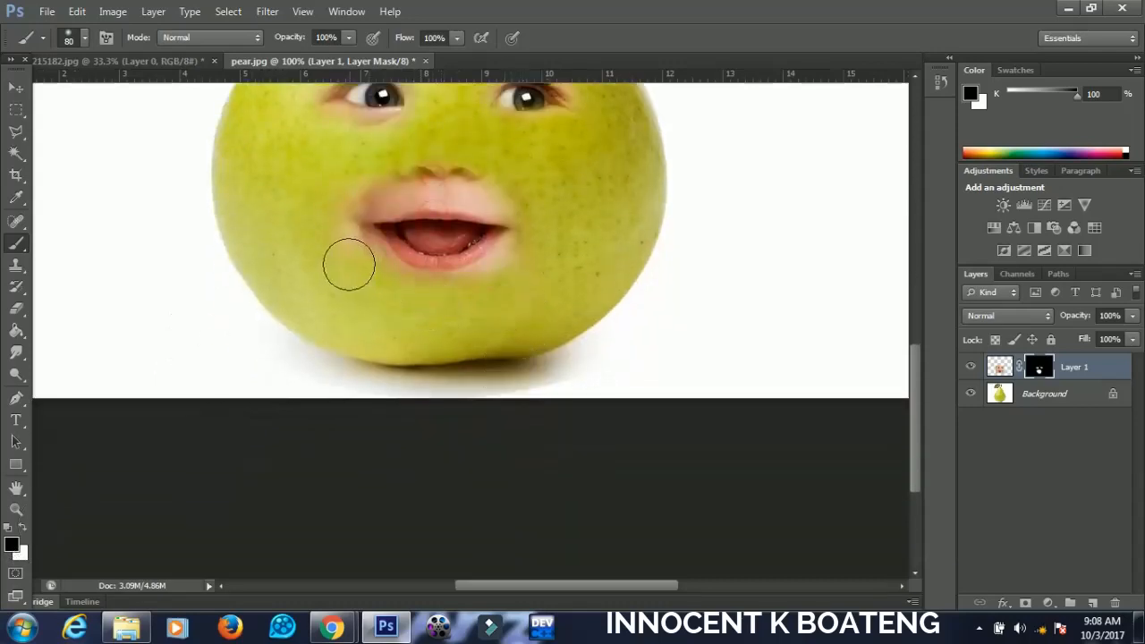
pyautogui.moveTo(358, 268); pyautogui.dragTo(528, 182)
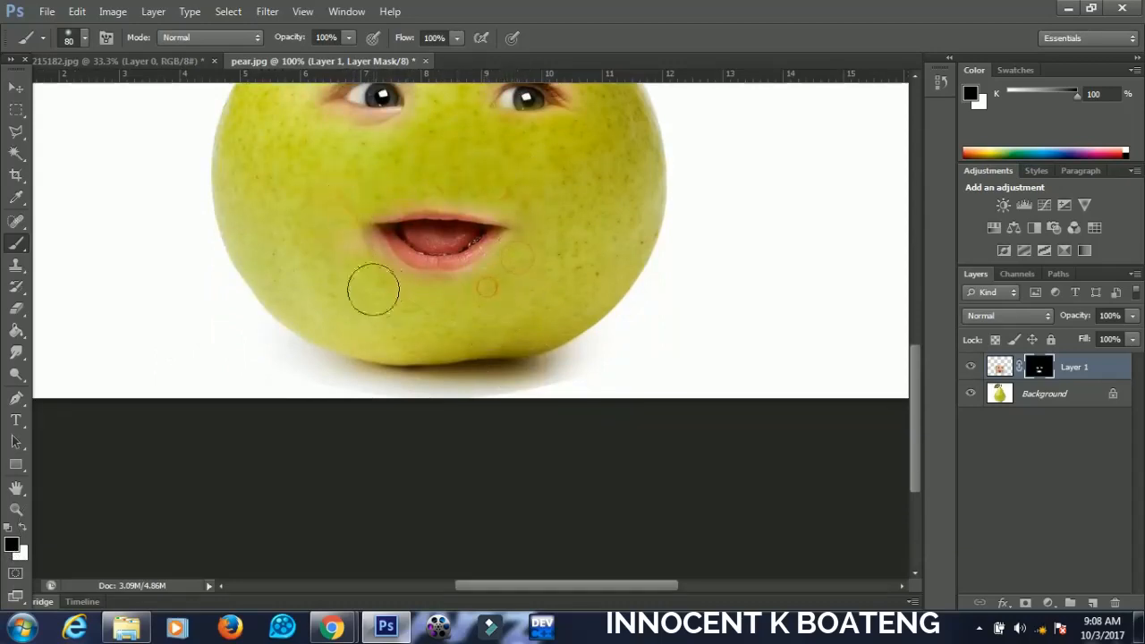
pyautogui.moveTo(376, 290); pyautogui.dragTo(440, 300)
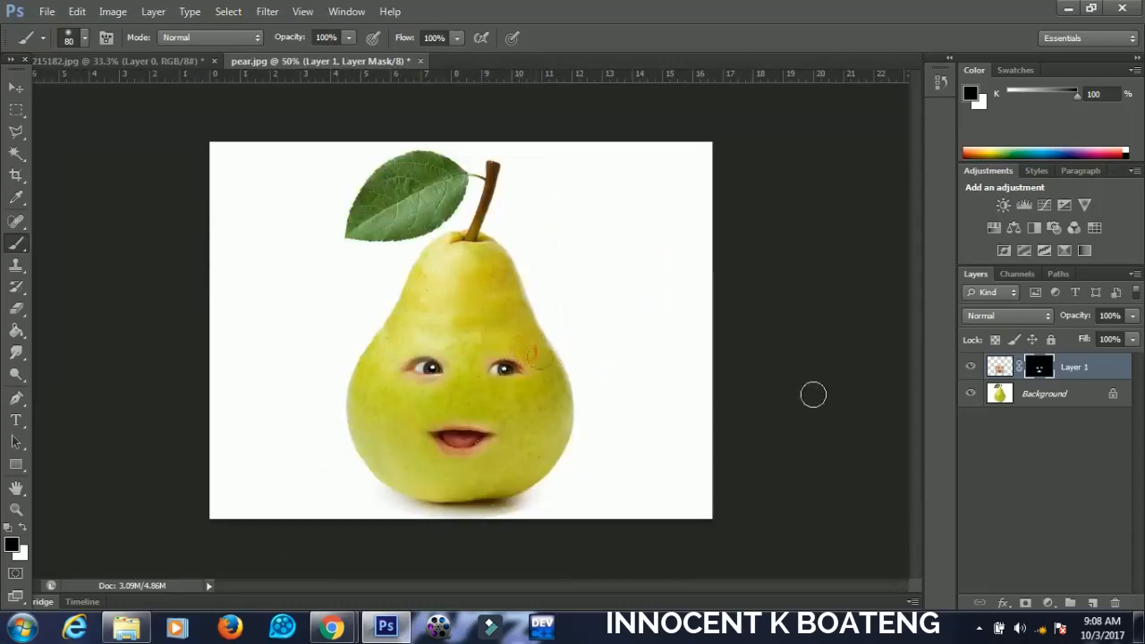
# - Set the face layer to Luminosity blending, duplicate it, and return the copy to Normal
pyautogui.click(1006, 315)
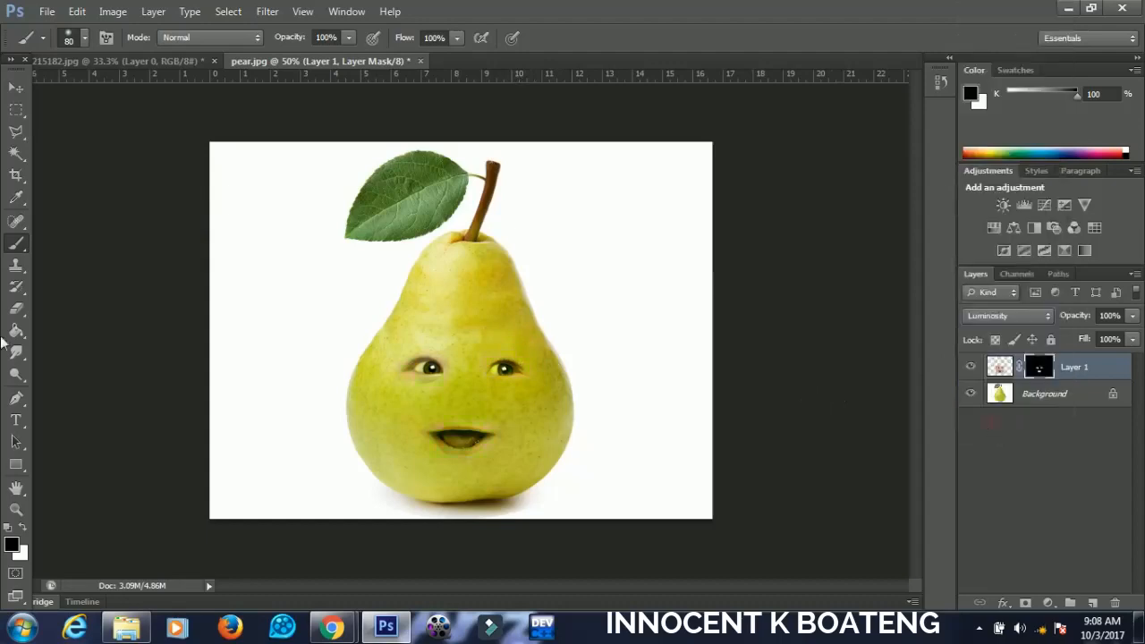
pyautogui.click(10, 89)
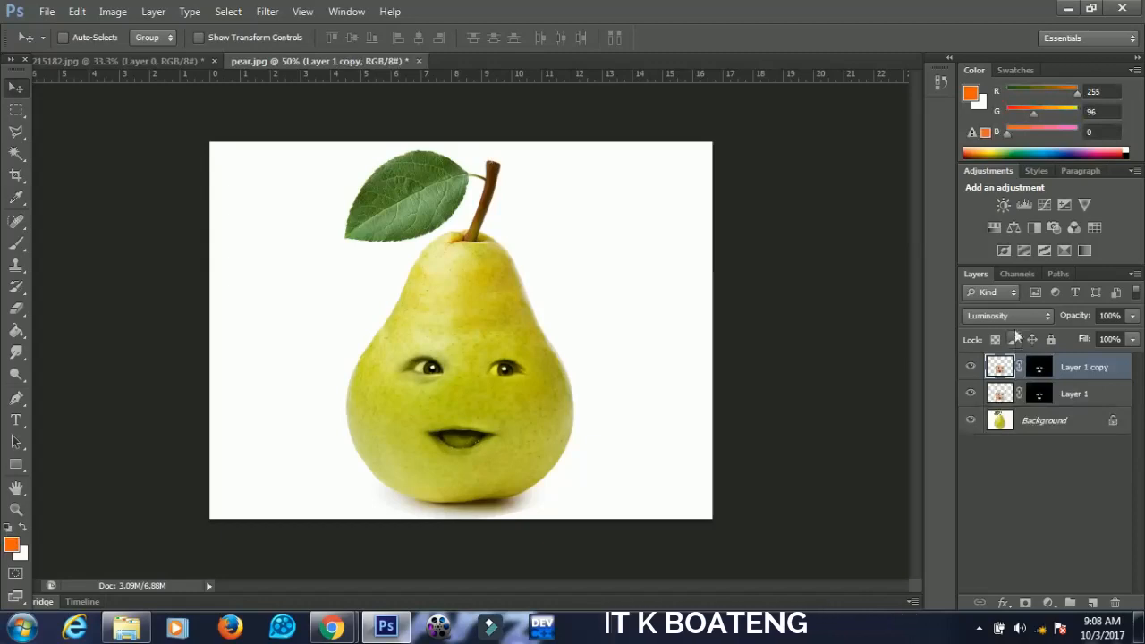
pyautogui.click(1006, 315)
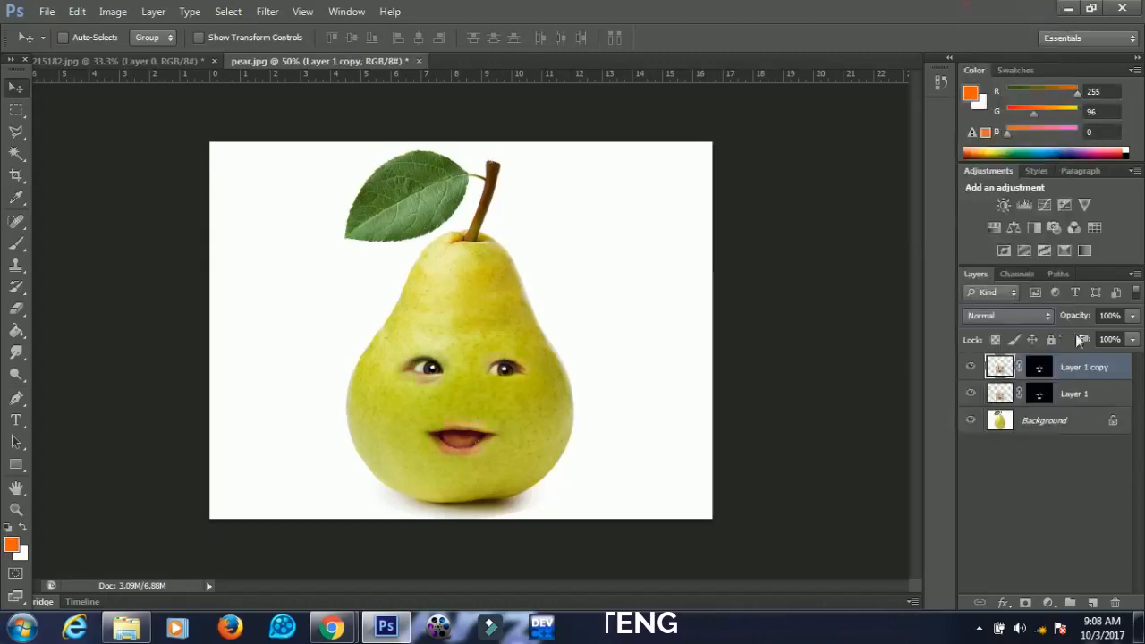
pyautogui.click(1112, 315)
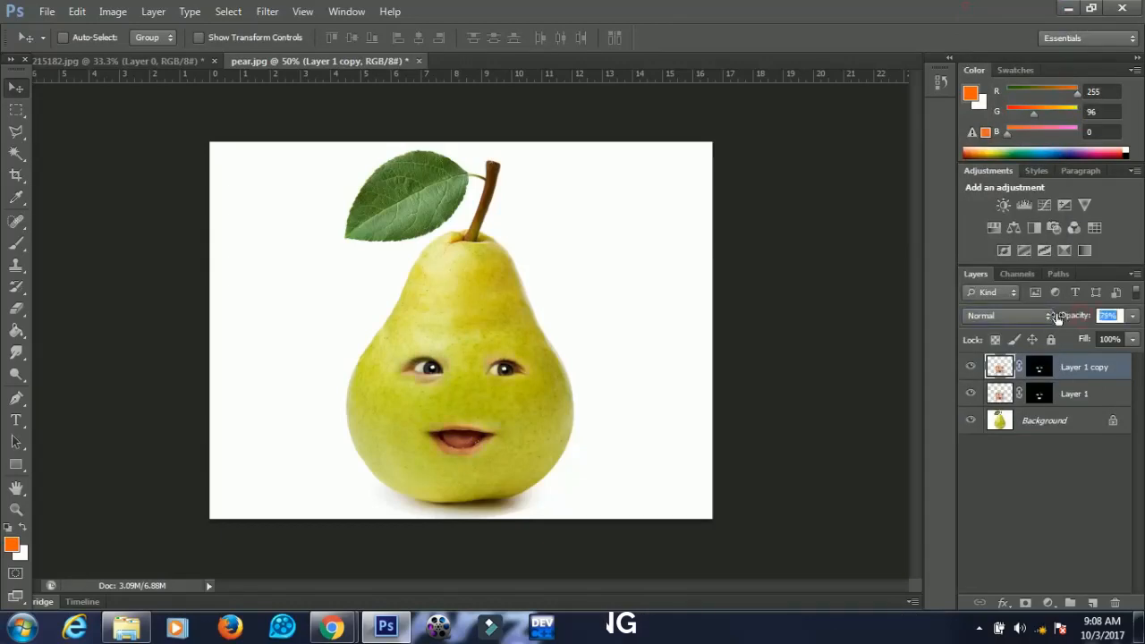